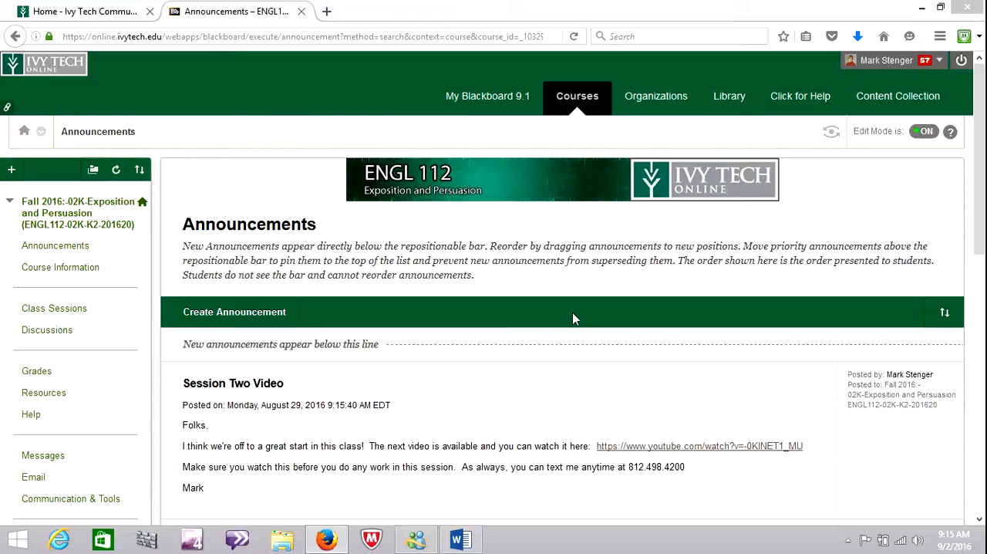
mouse_move(568, 319)
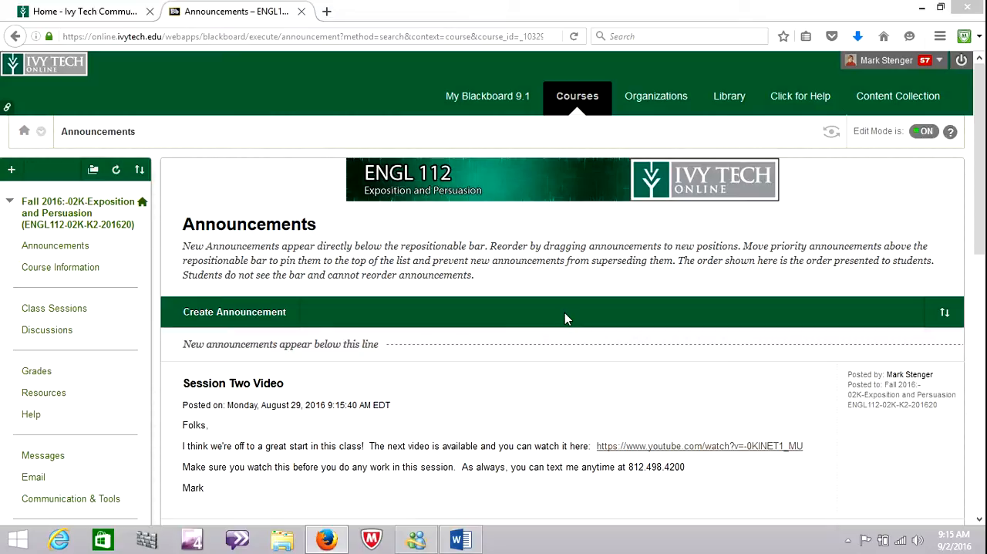
mouse_move(561, 320)
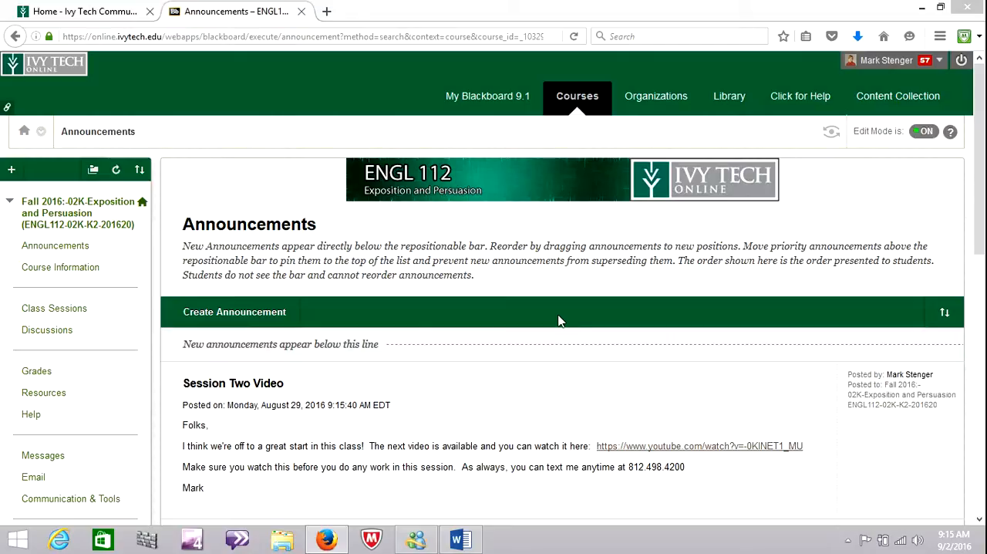
- Go to Class Sessions and enter the Session 3: Critical Reading and Topic Proposal folder
click(54, 309)
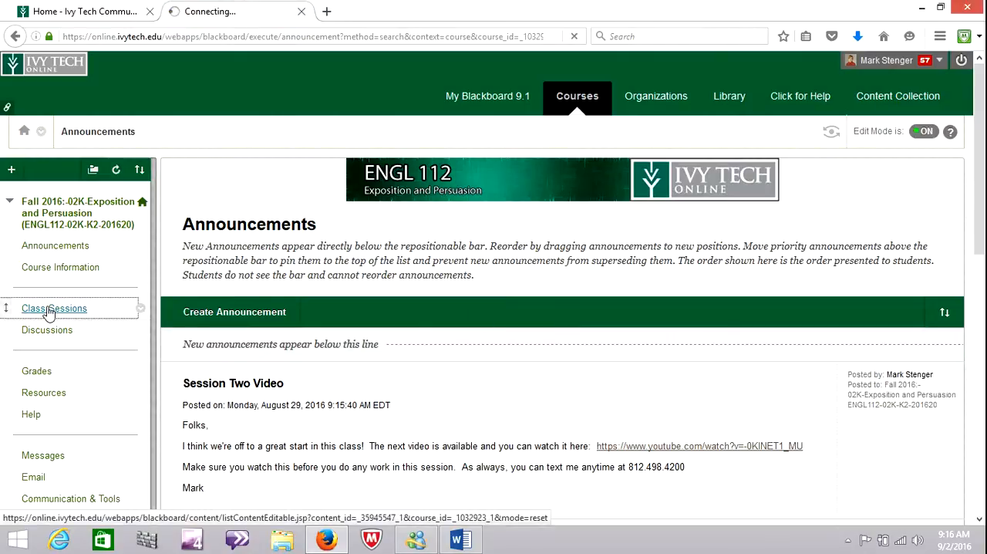
click(54, 309)
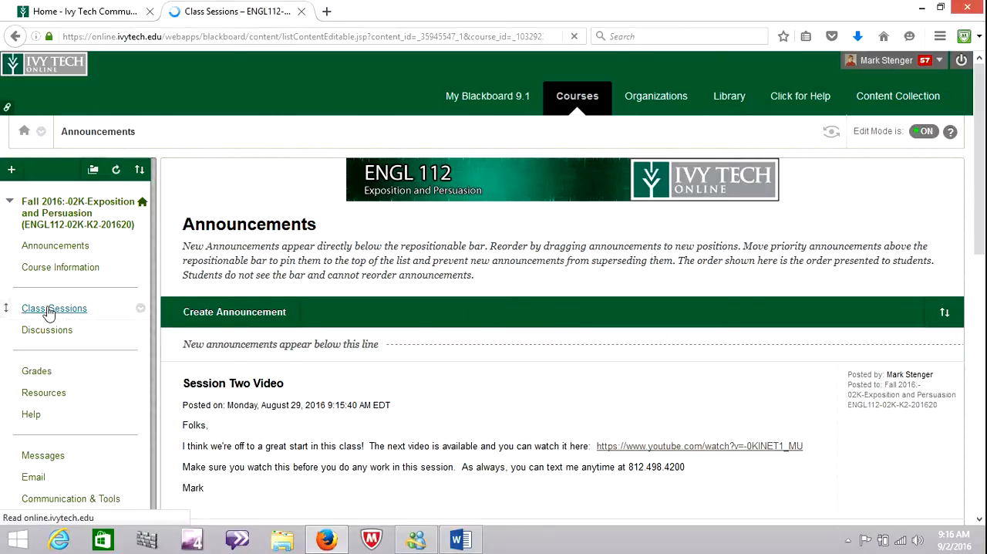
click(54, 309)
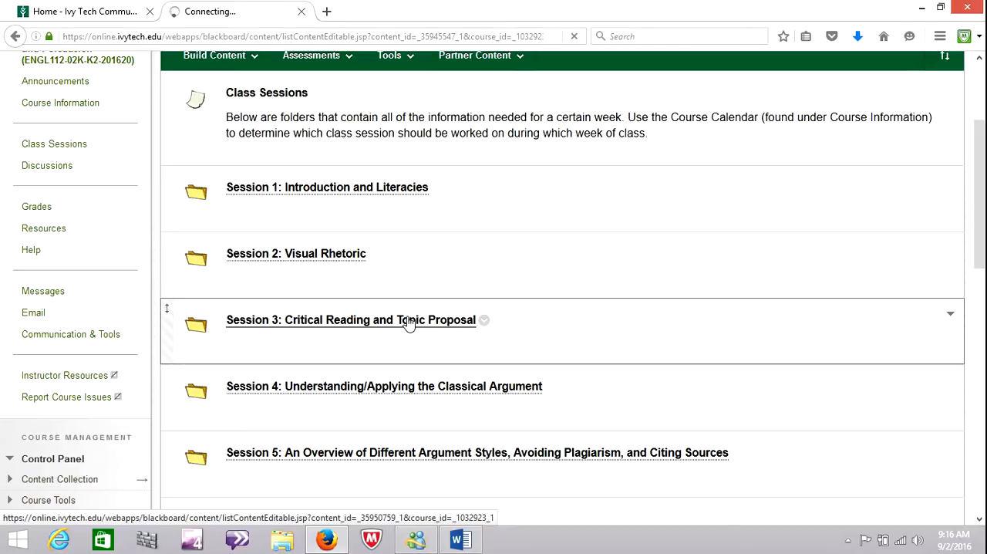
click(349, 319)
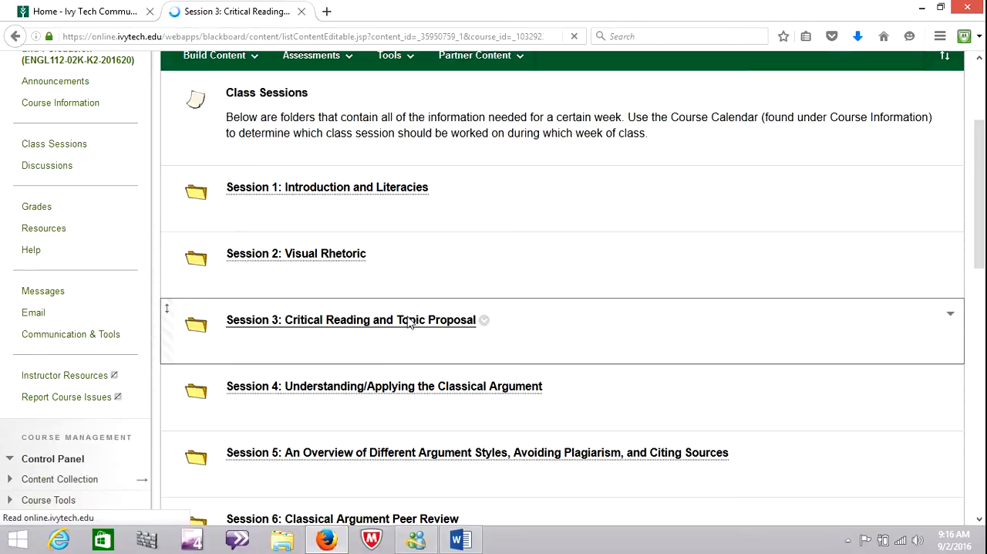
click(351, 320)
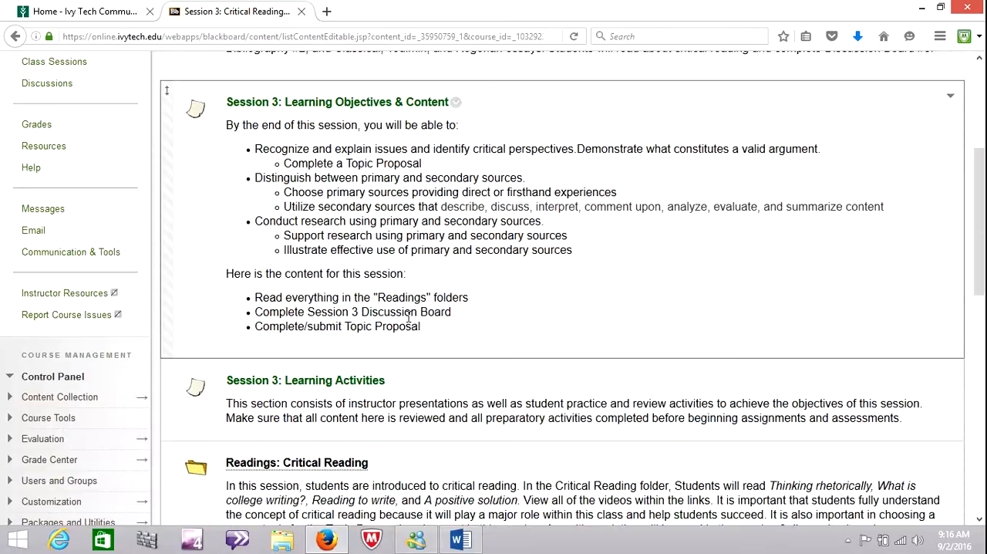
scroll(down, 3)
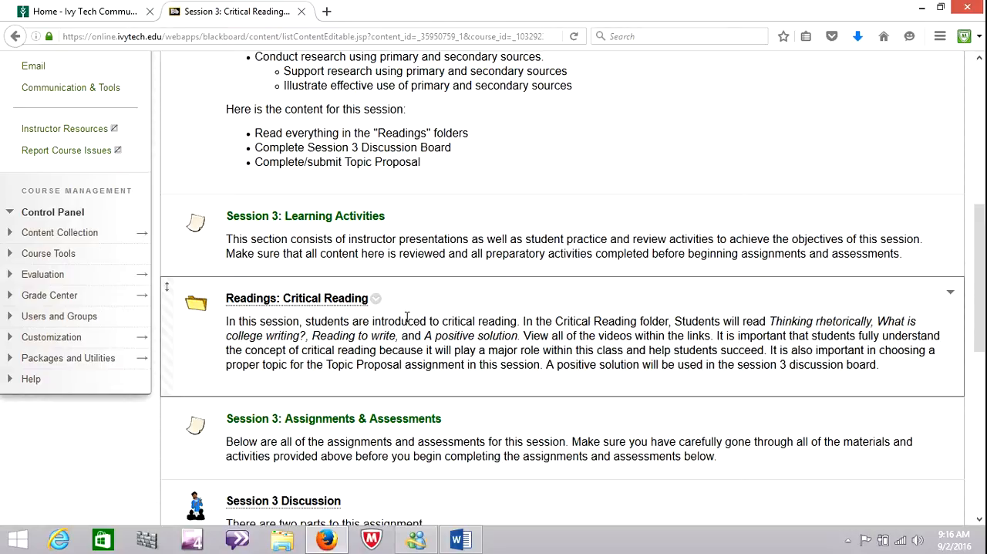
mouse_move(404, 318)
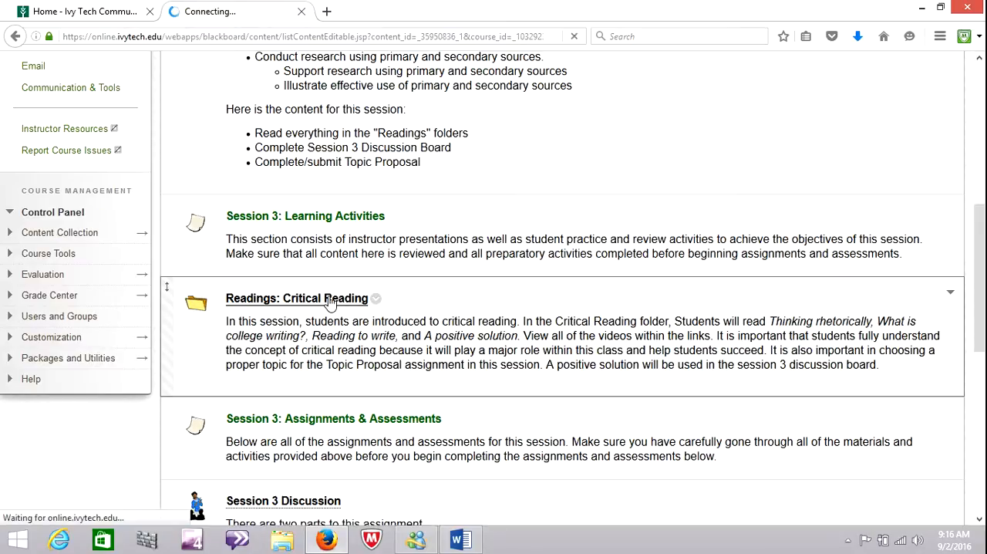
- Enter the Readings: Critical Reading folder and look over its listed readings
click(297, 299)
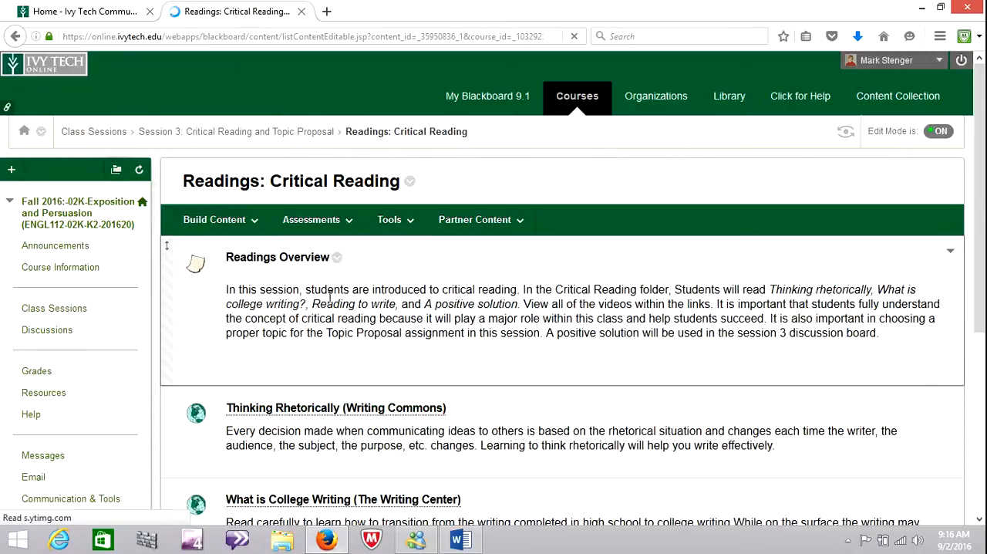
scroll(down, 3)
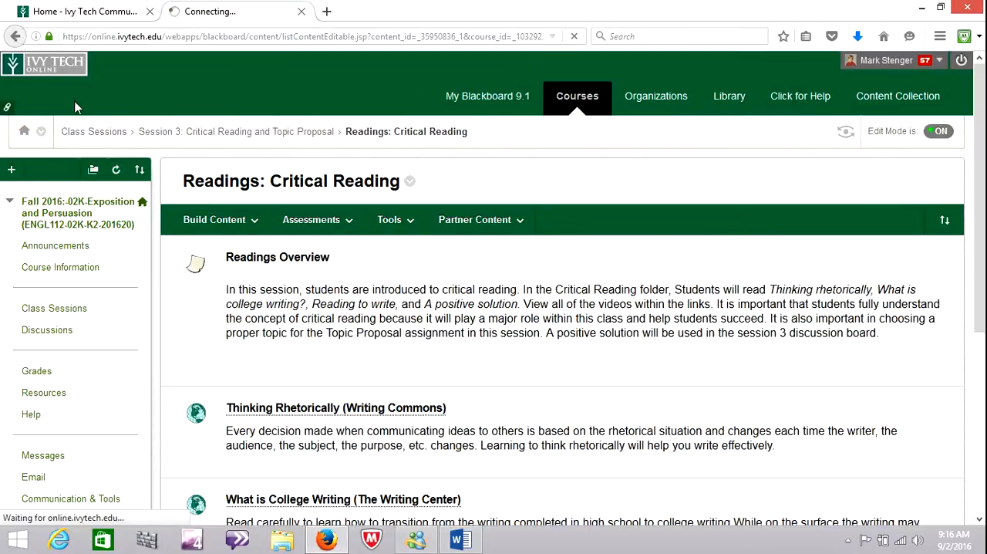
- Return to Session 3 via the breadcrumb and reach the Discussion and Topic Proposal items
click(214, 219)
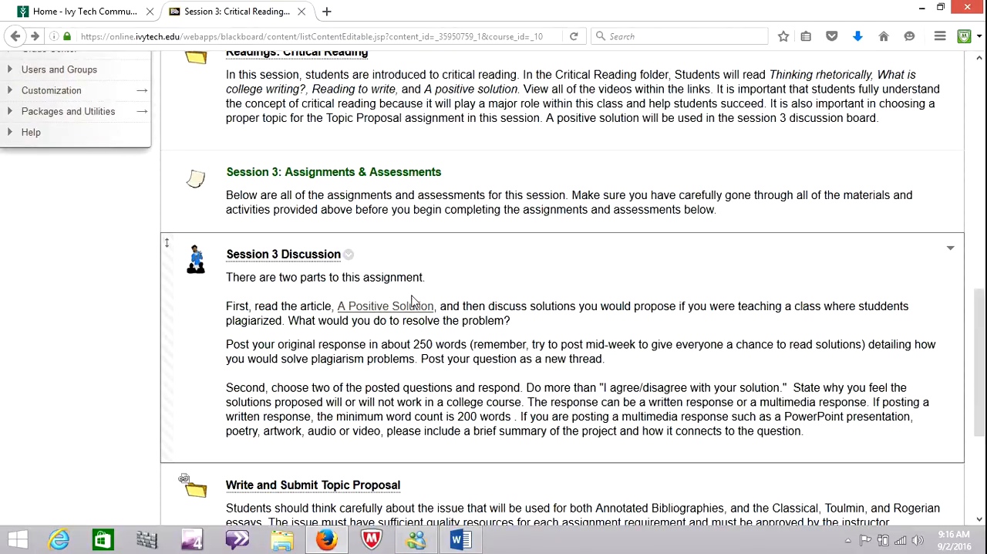
mouse_move(284, 253)
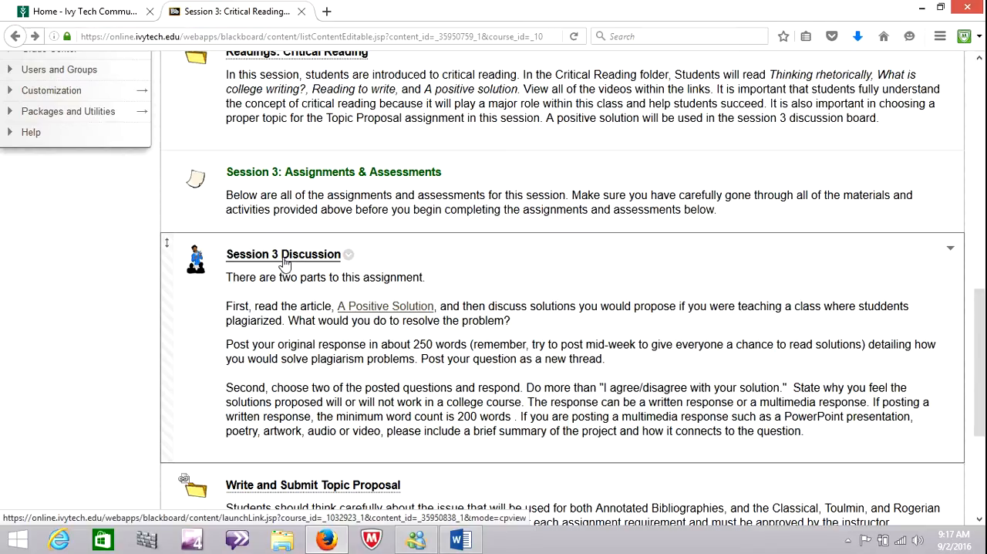
mouse_move(386, 305)
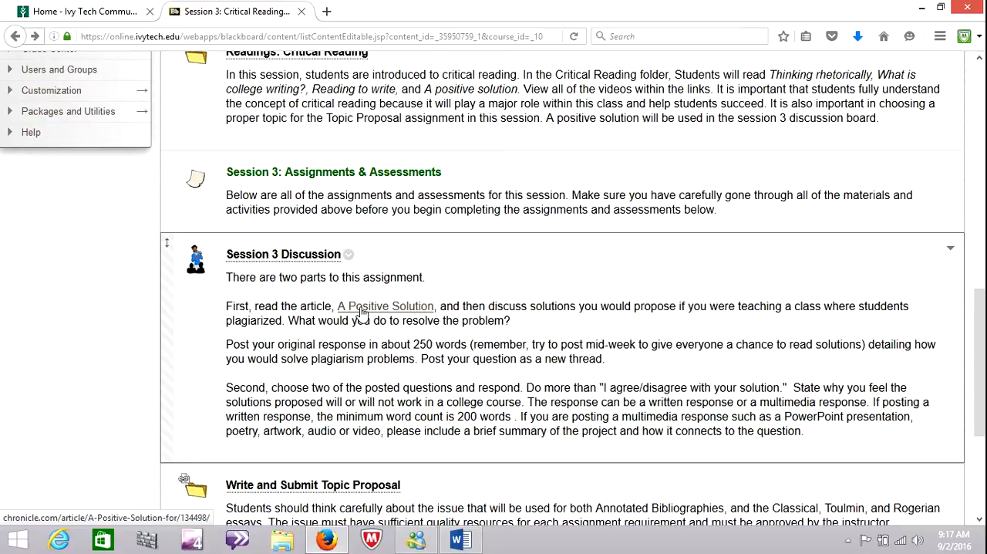
scroll(down, 3)
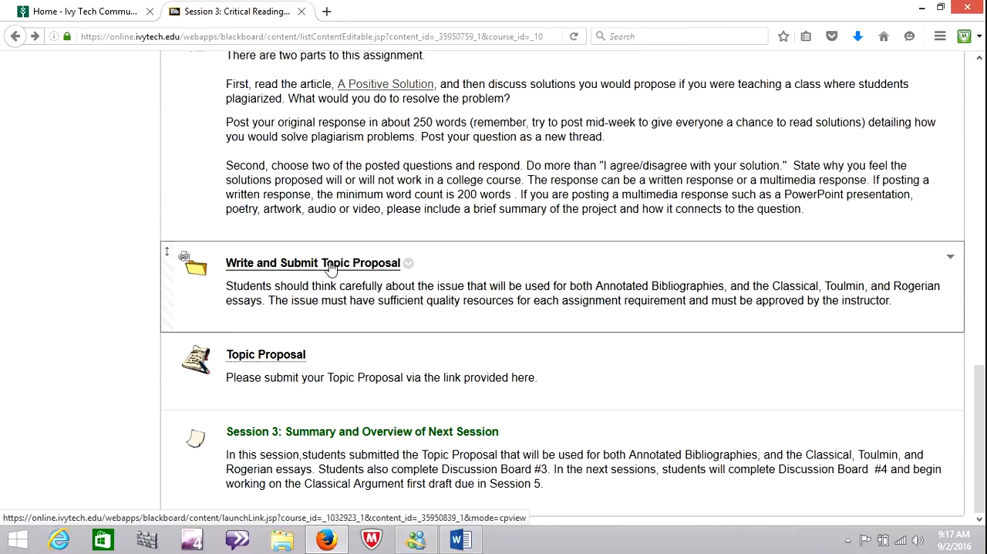
- Enter Write and Submit Topic Proposal and open its ENGL 112 argument topic proposal attachment in Word
click(313, 262)
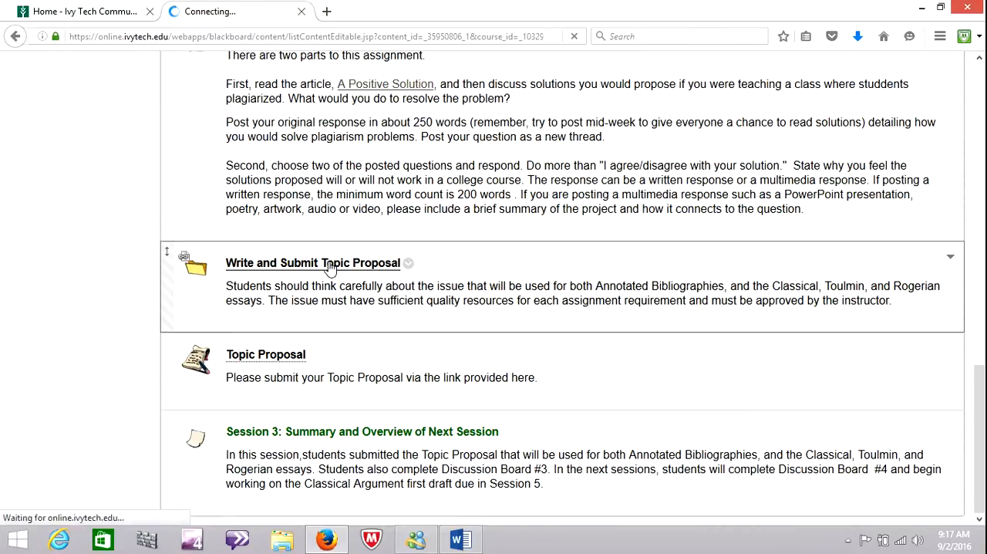
click(311, 263)
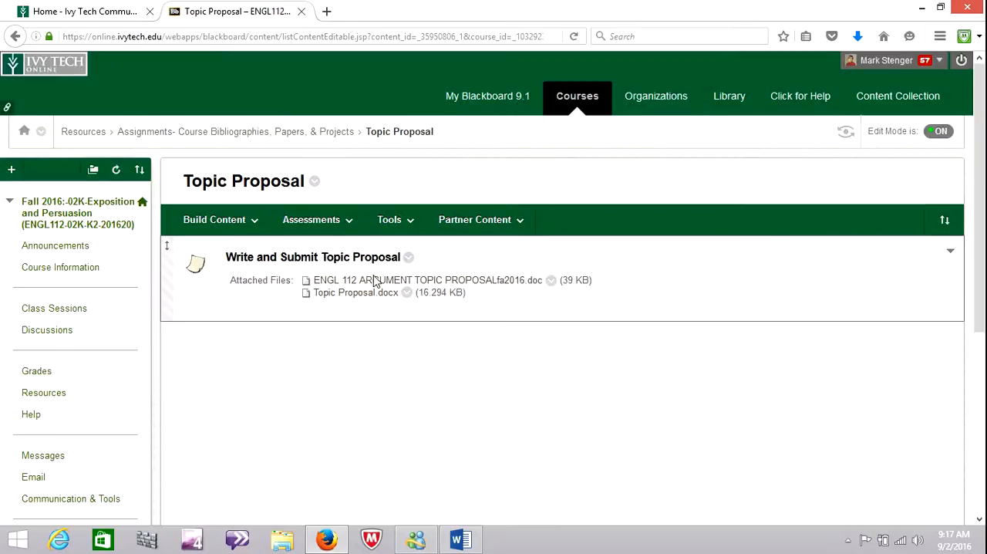
mouse_move(355, 294)
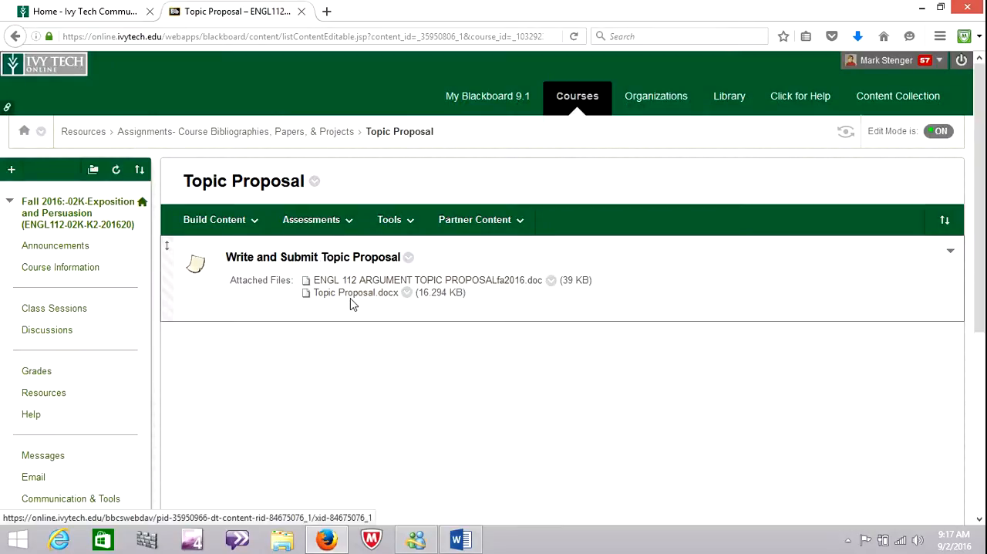
mouse_move(353, 299)
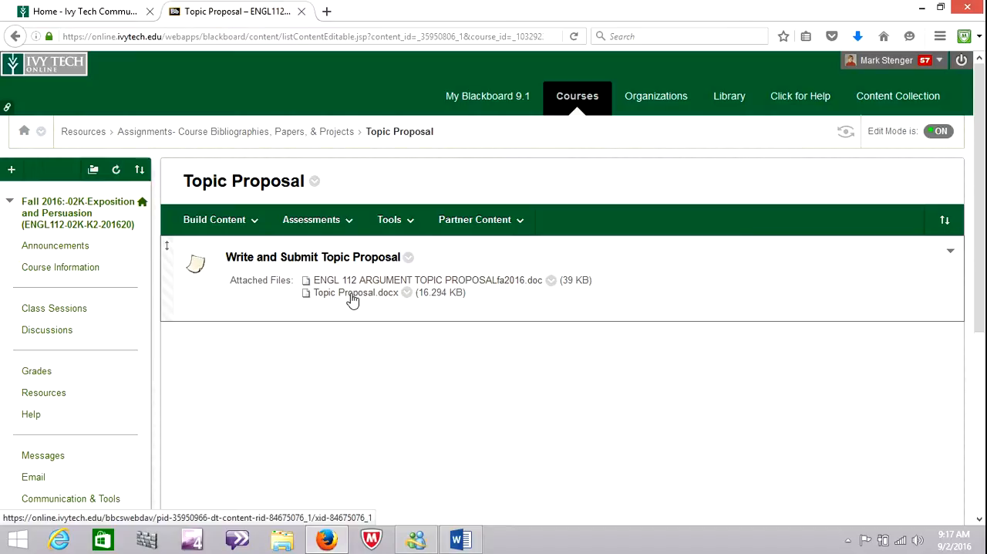
mouse_move(373, 286)
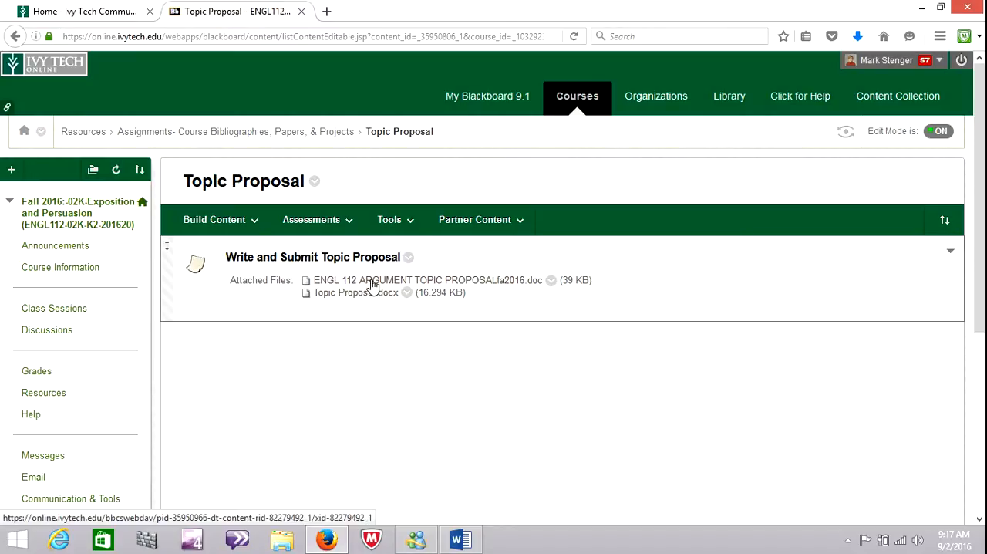
click(426, 281)
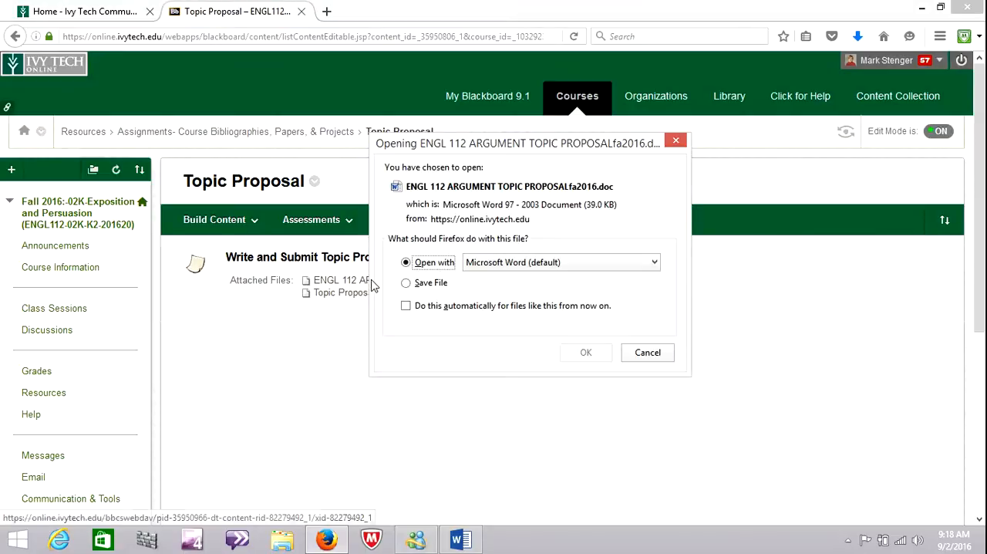
click(586, 354)
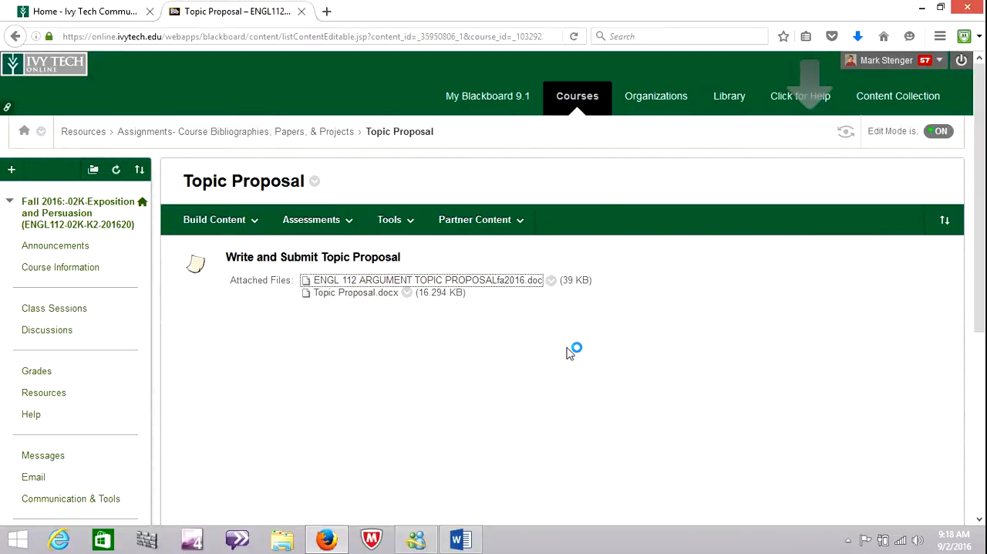
click(423, 280)
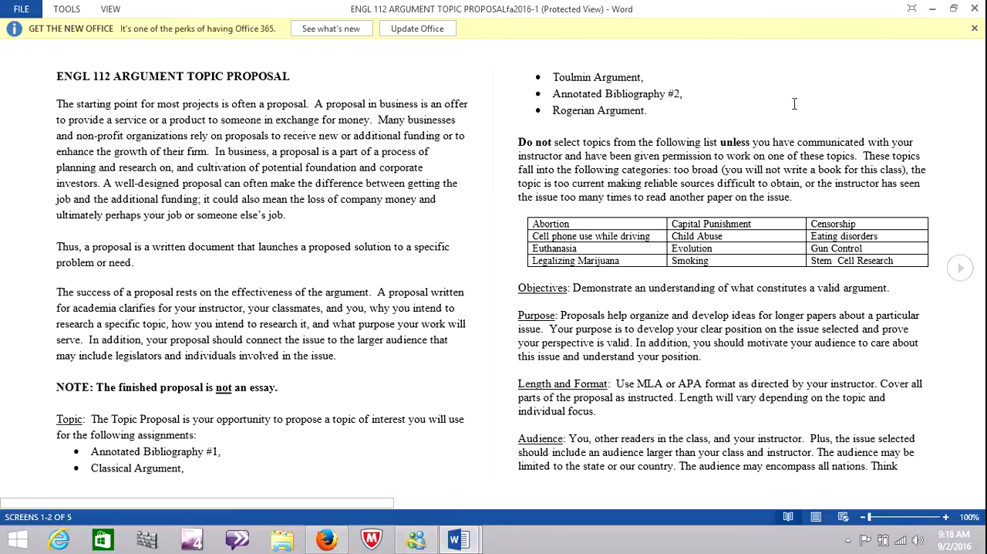
mouse_move(768, 363)
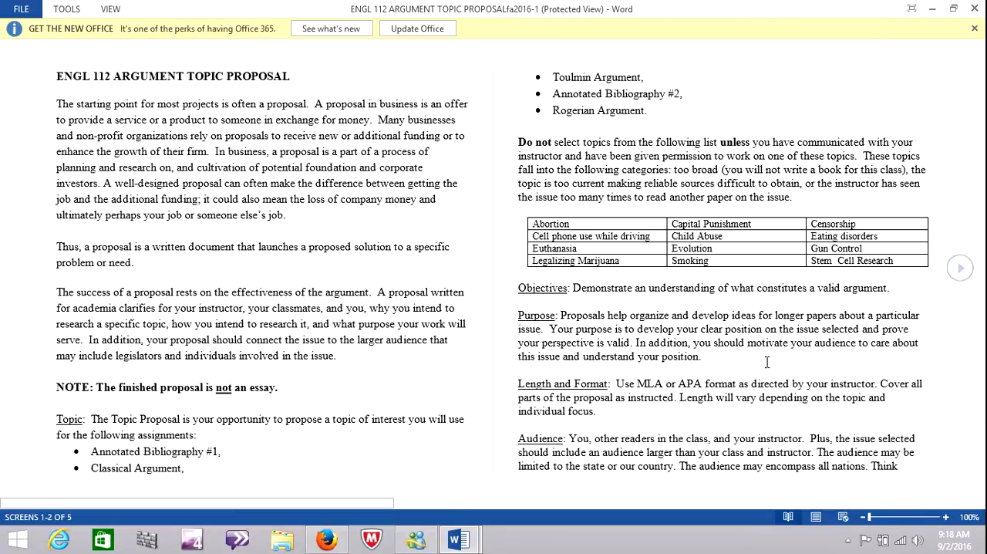
- Close the 'Get the new Office' bar and highlight the Annotated Bibliography #1 bullet
click(975, 27)
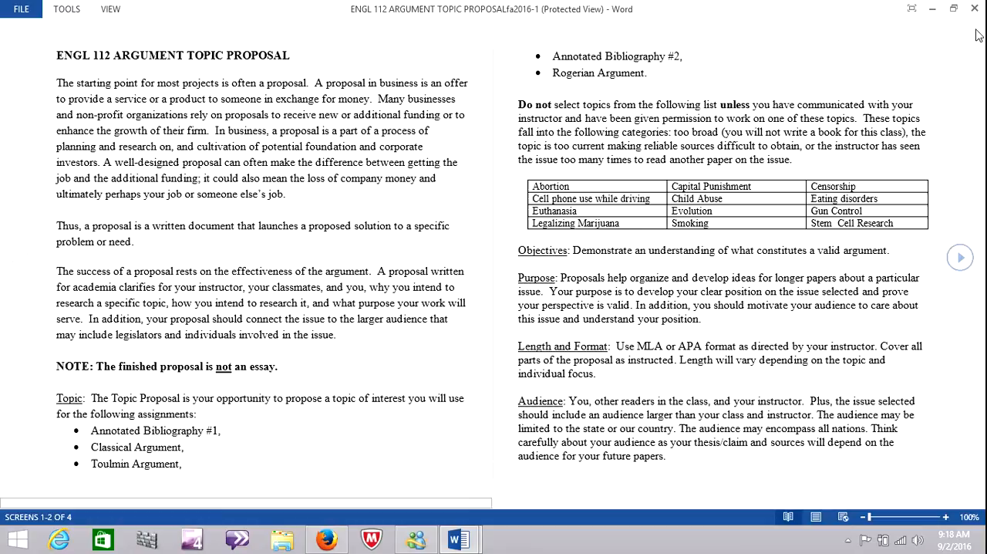
mouse_move(222, 173)
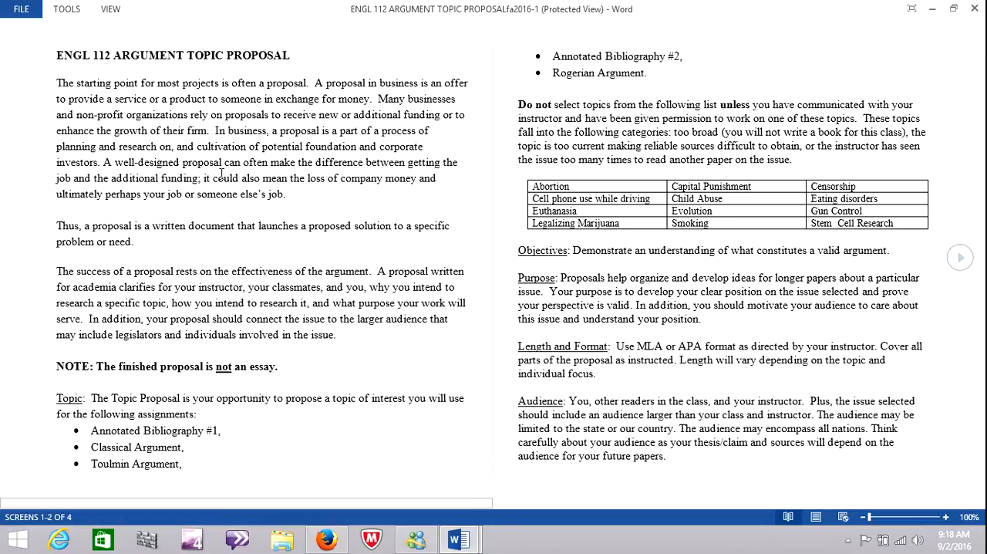
mouse_move(62, 361)
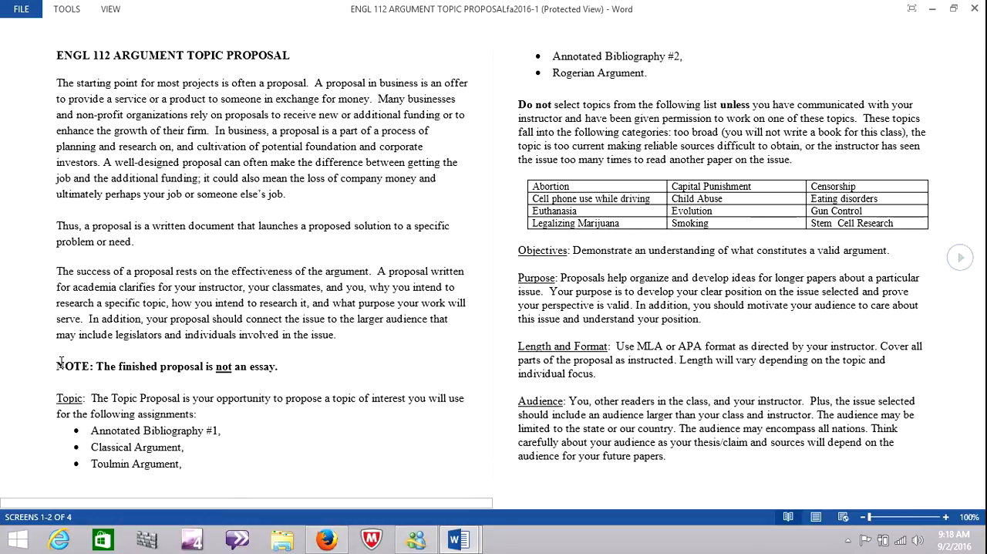
drag(55, 367, 278, 368)
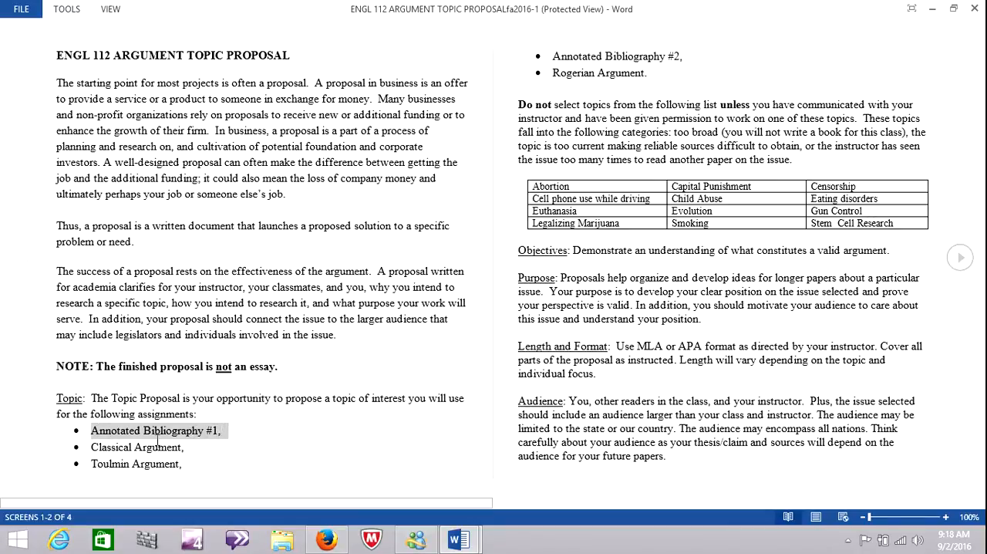
- Advance Read Mode to screens 3–4 showing Focus, Organization, Development, Grading and Due Dates
click(139, 462)
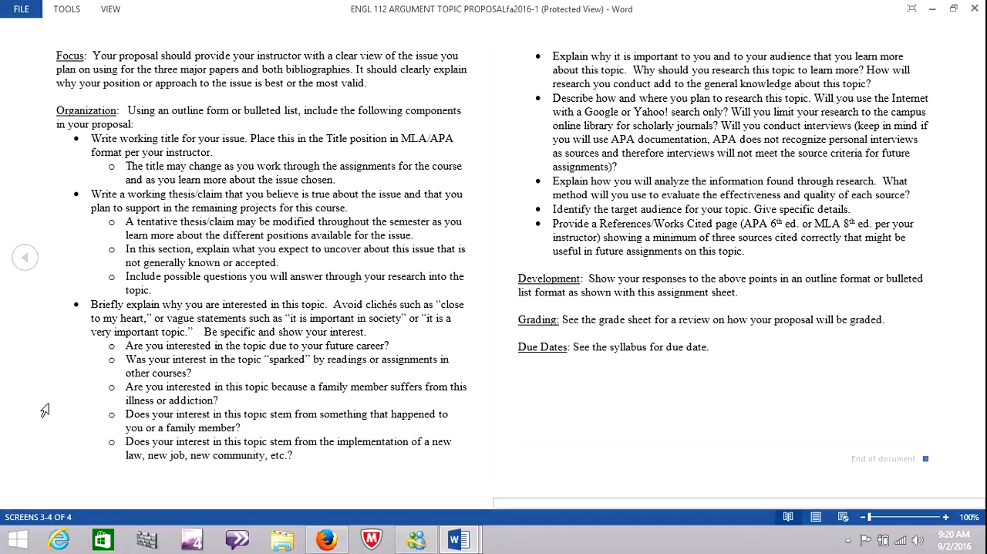
- Leave the Word document and start opening the Topic Proposal.docx attachment on the Blackboard page
drag(198, 318, 401, 317)
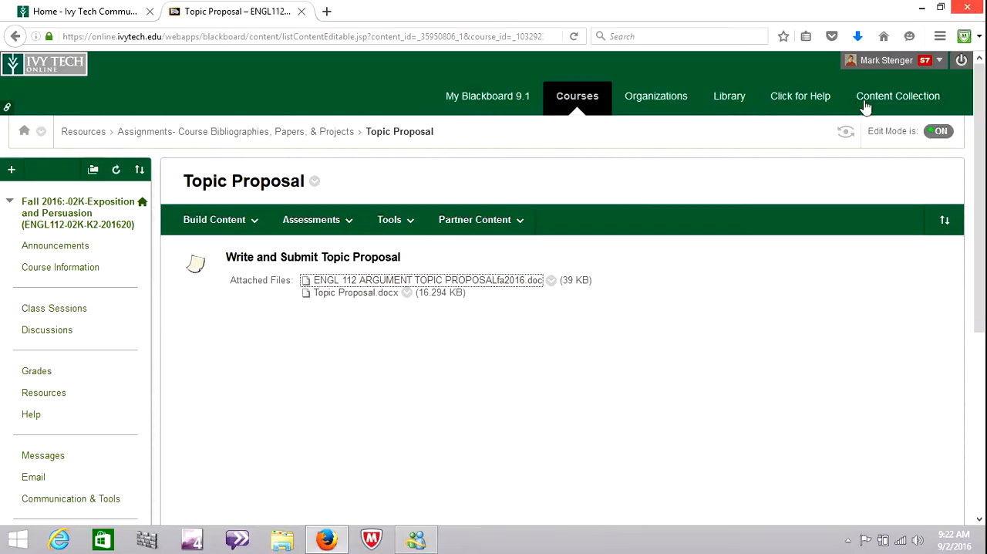
click(355, 294)
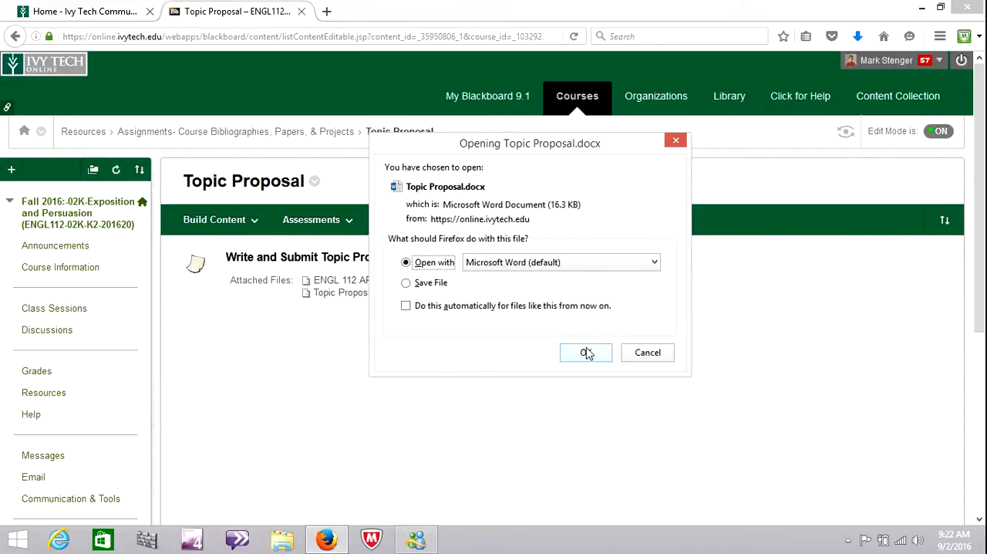
- Open Topic Proposal.docx with Microsoft Word and close the Protected View bar
click(587, 353)
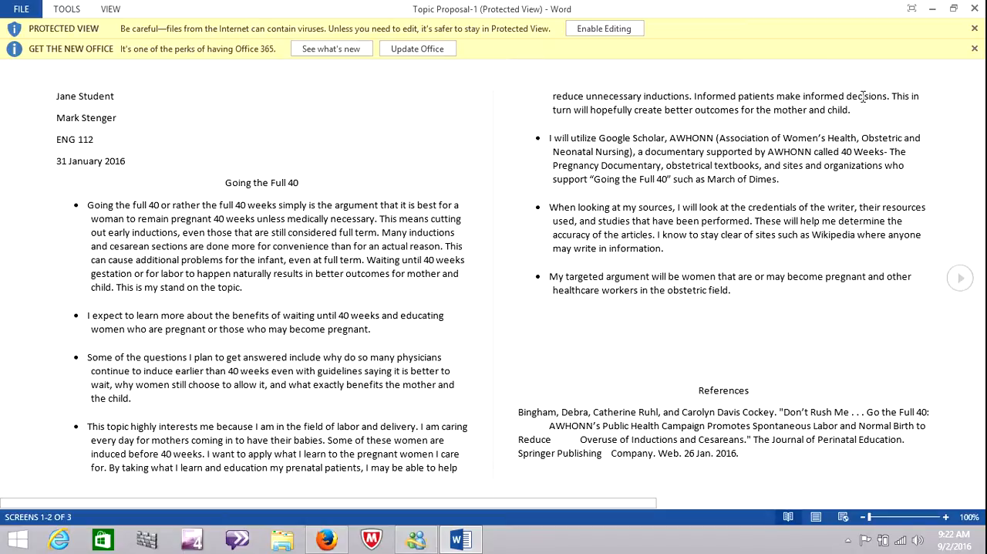
click(975, 28)
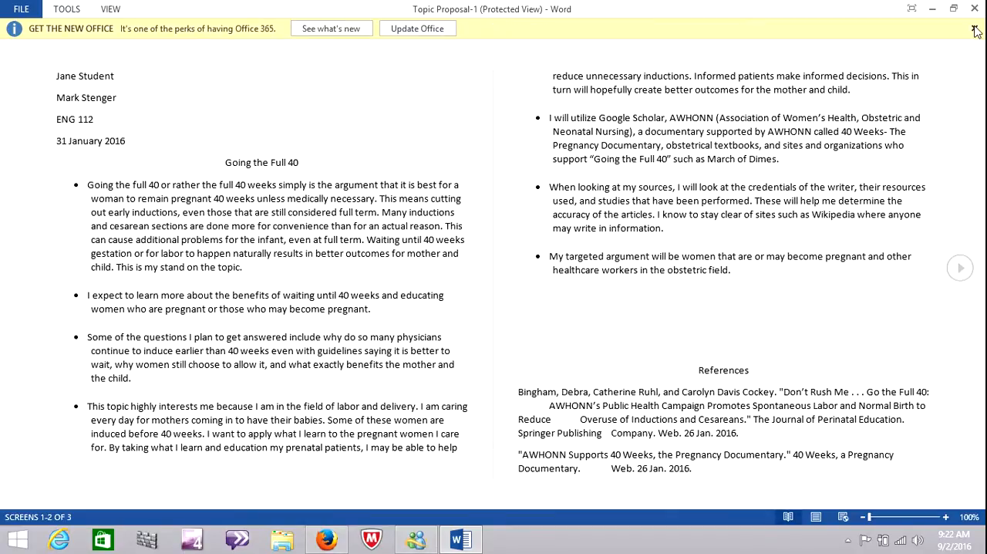
- Close the Office notice, show the 'Going the Full 40' proposal in Print Layout, and highlight its stand bullet
click(976, 28)
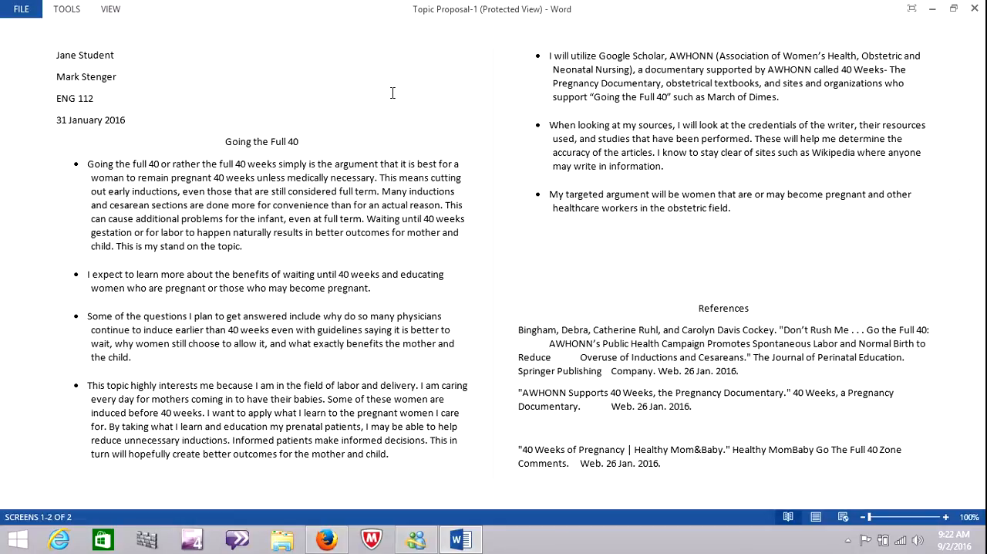
mouse_move(398, 96)
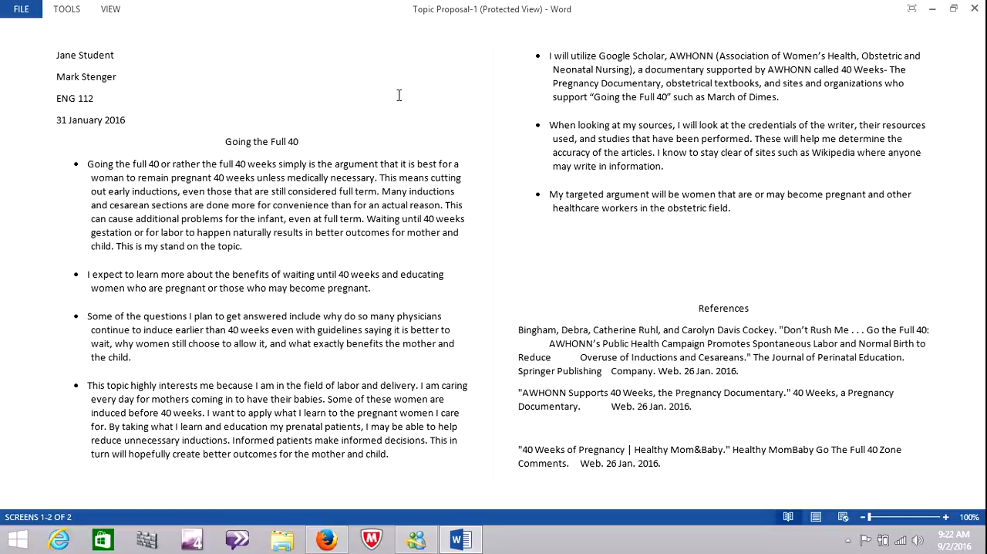
mouse_move(136, 152)
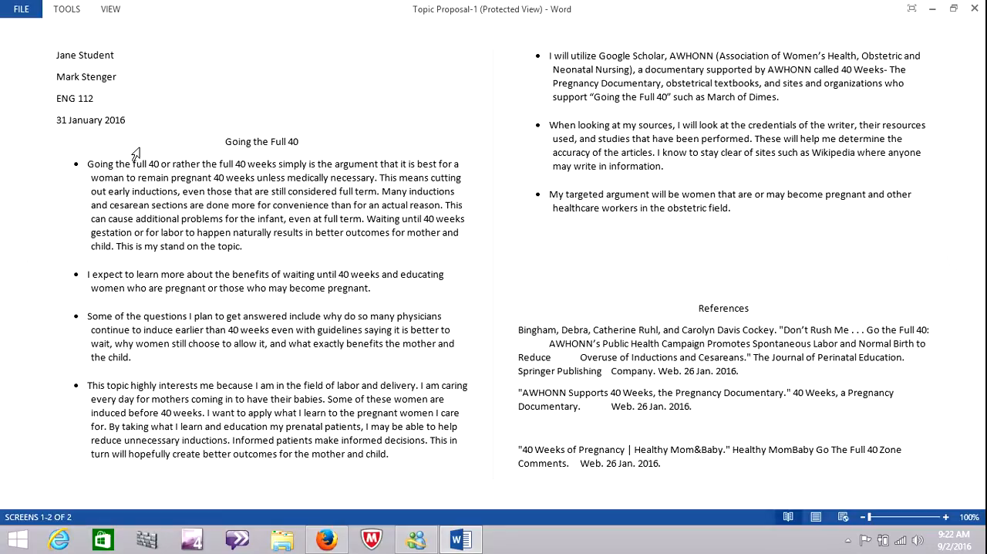
mouse_move(114, 159)
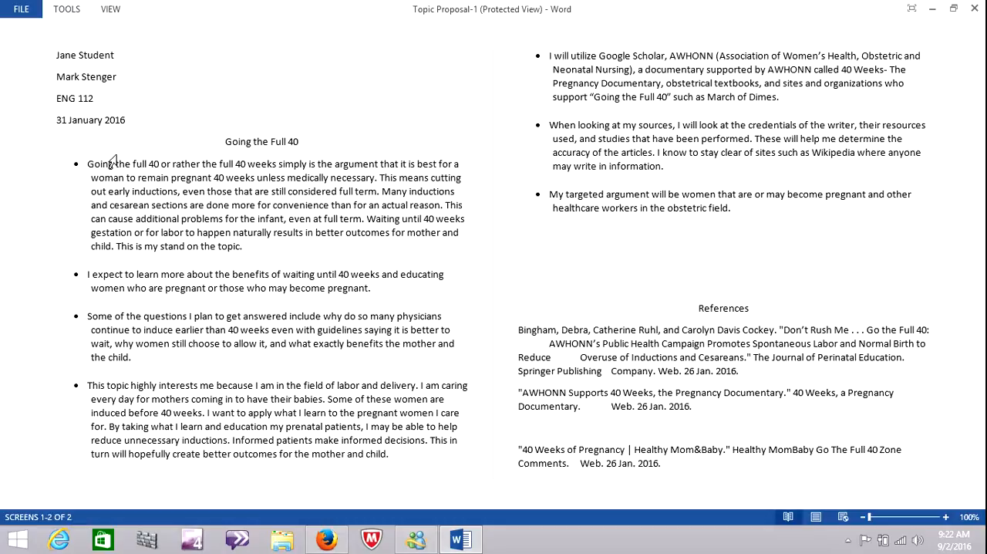
mouse_move(111, 162)
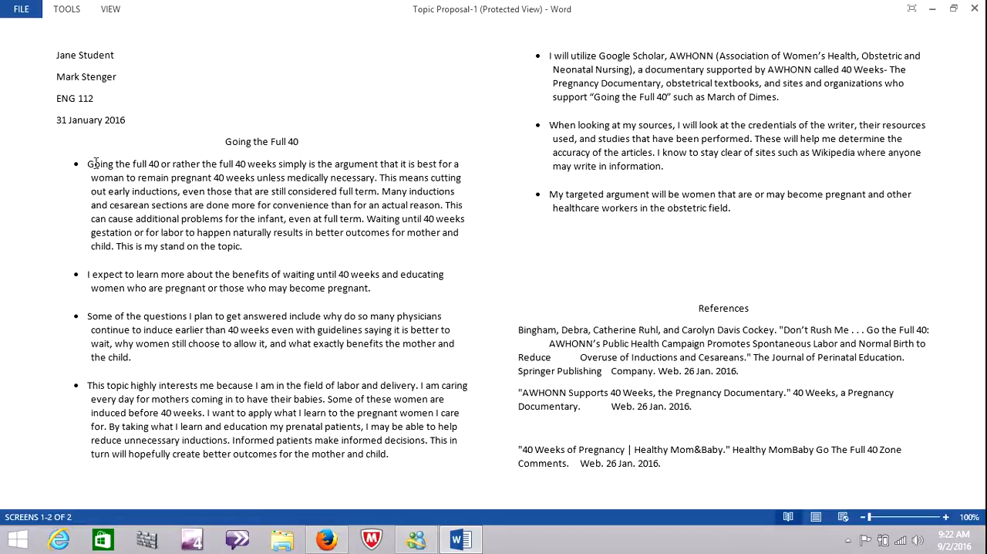
drag(86, 163, 407, 232)
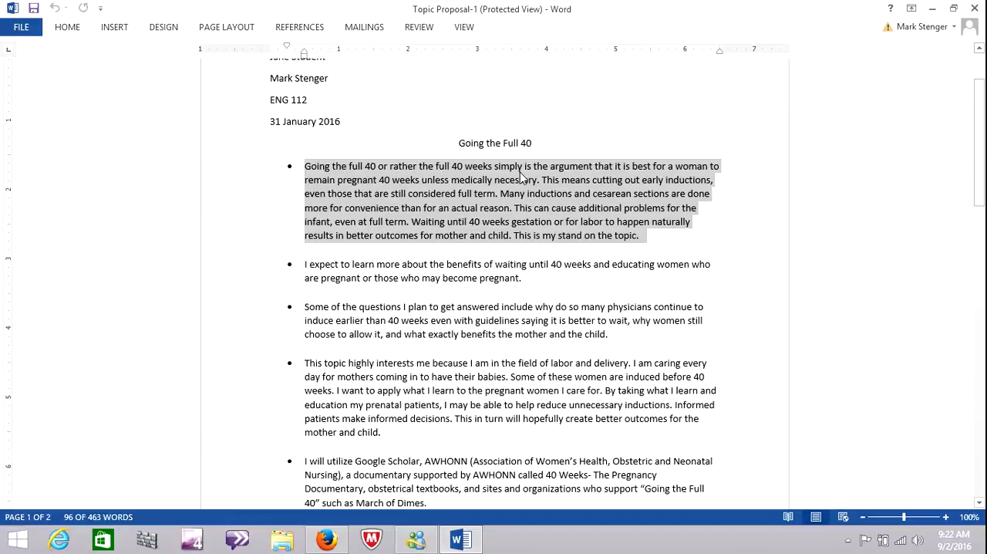
- Highlight the learning goal about waiting 40 weeks and the paragraph on why the topic matters
scroll(down, 3)
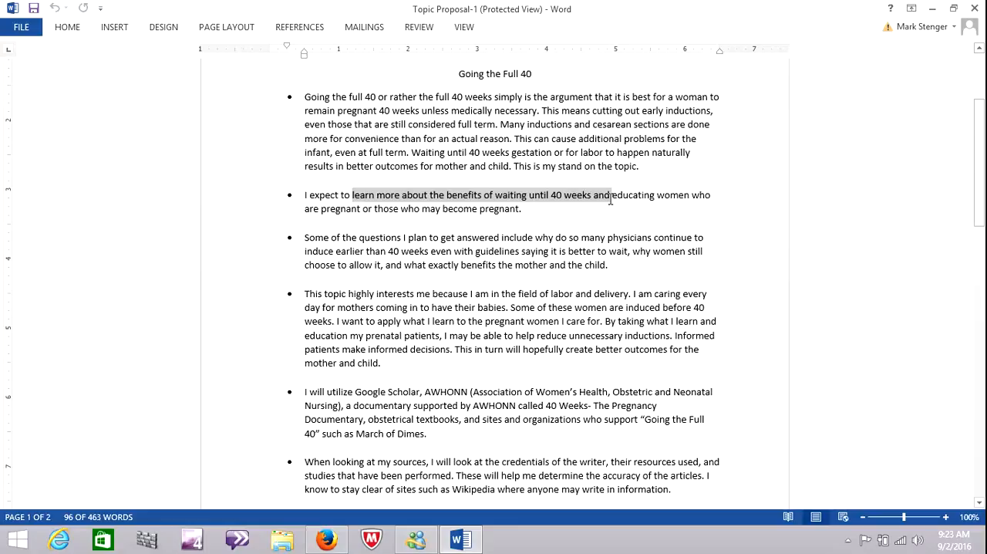
drag(429, 238, 626, 250)
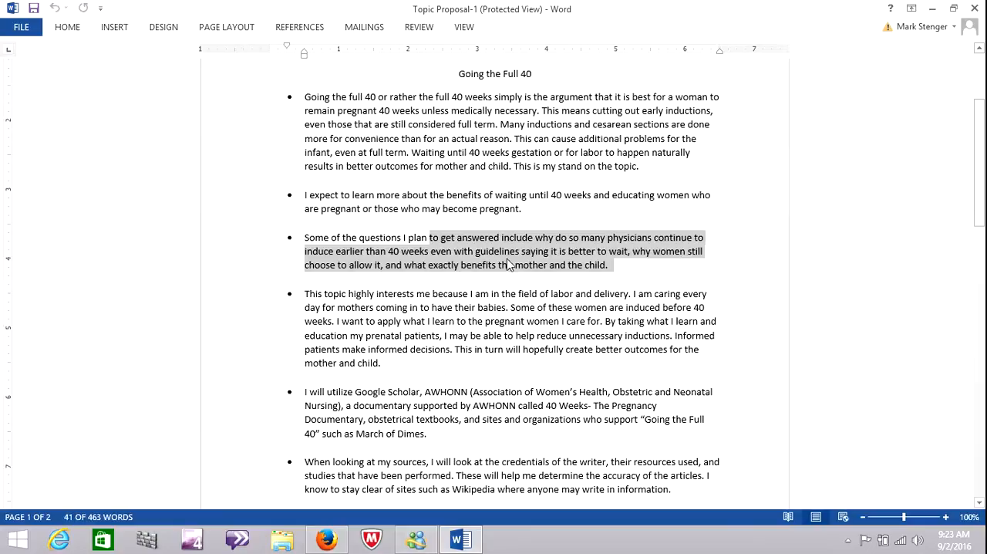
mouse_move(500, 265)
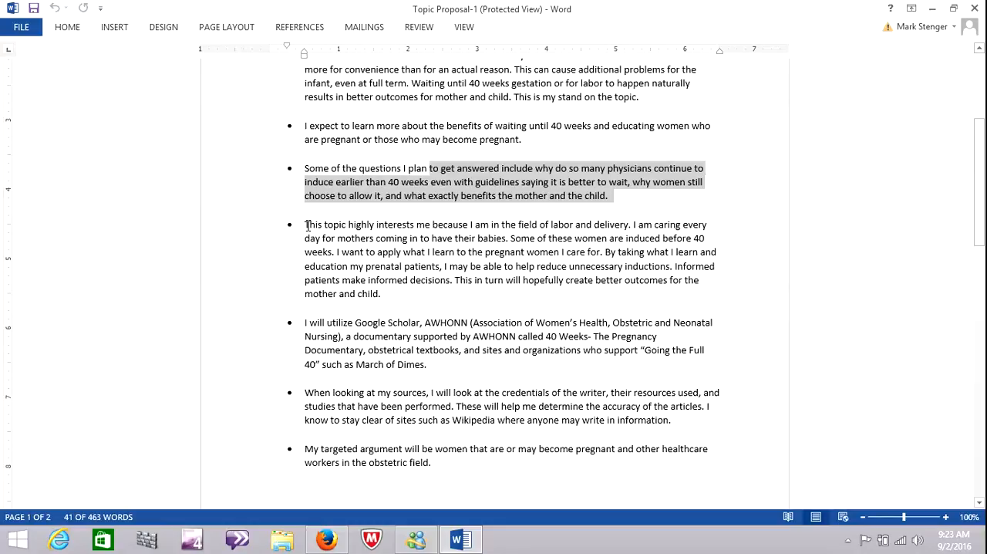
drag(306, 225, 623, 281)
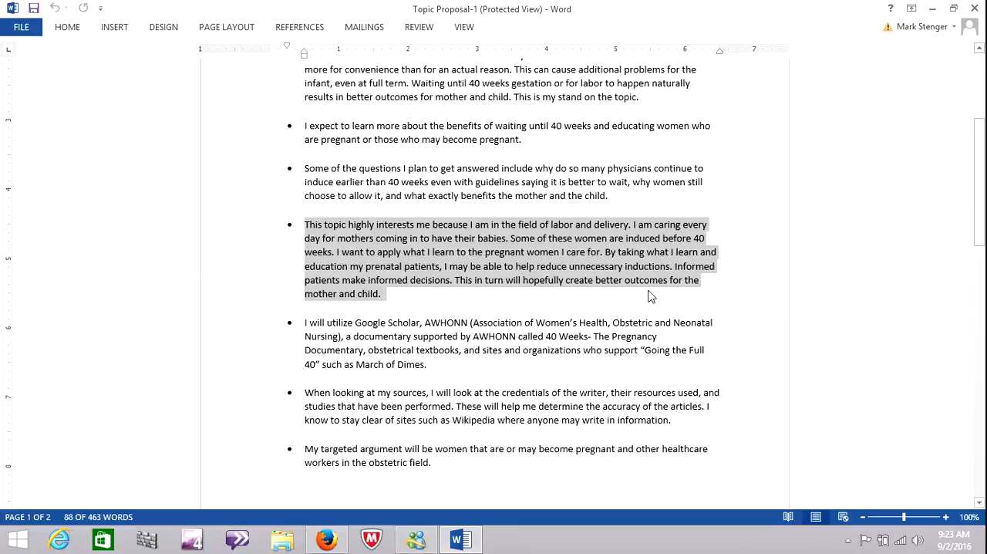
- Highlight the planned sources Google Scholar and AWHONN, then continue down to the References page
scroll(down, 3)
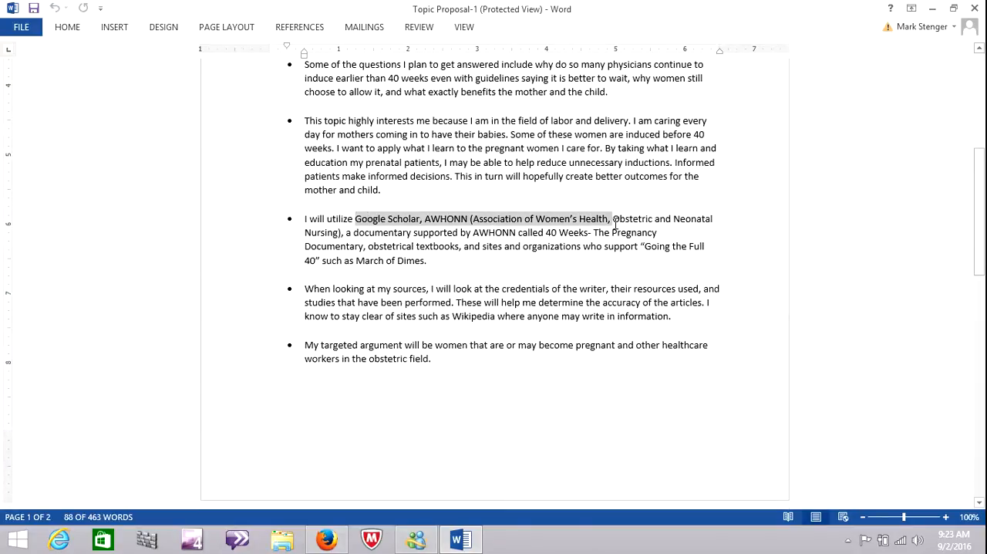
drag(611, 219, 657, 231)
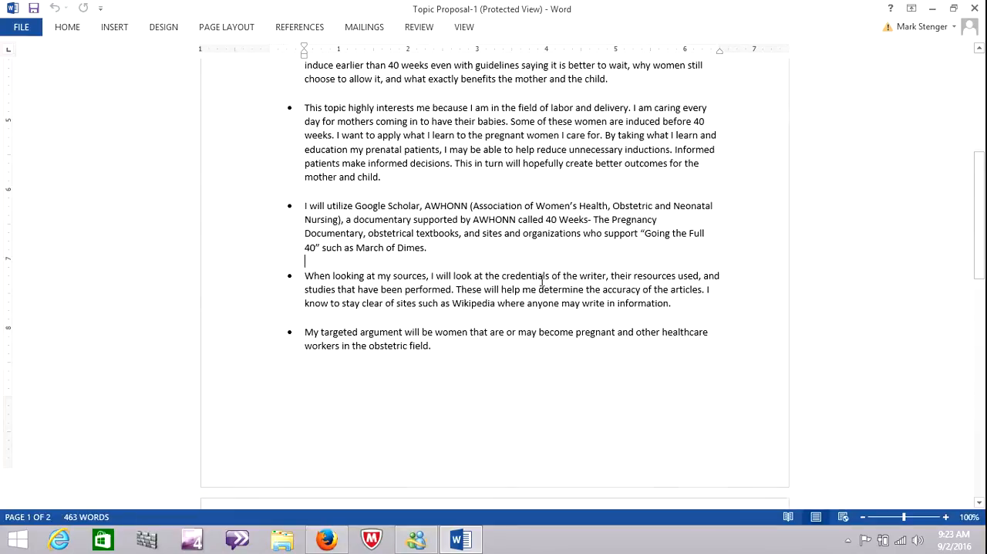
scroll(down, 3)
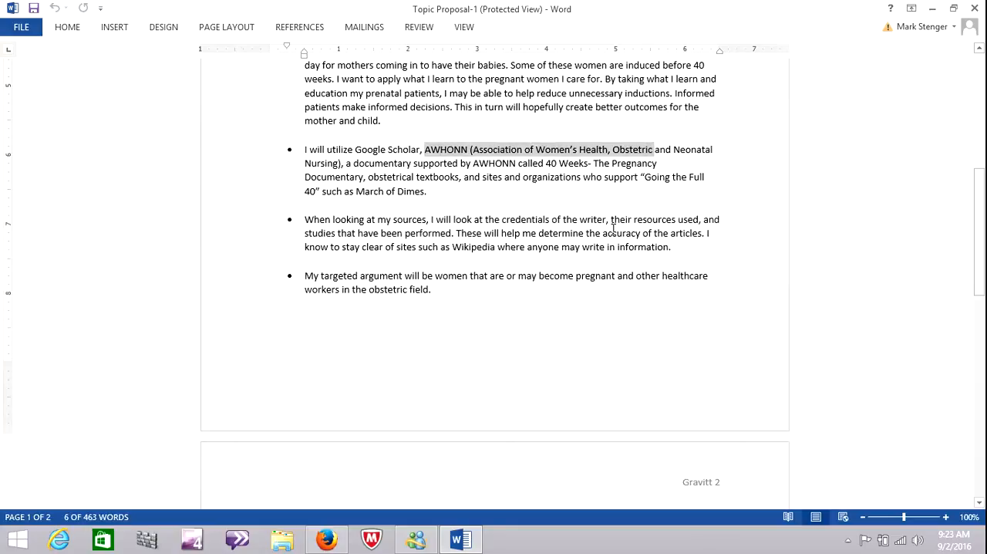
scroll(down, 3)
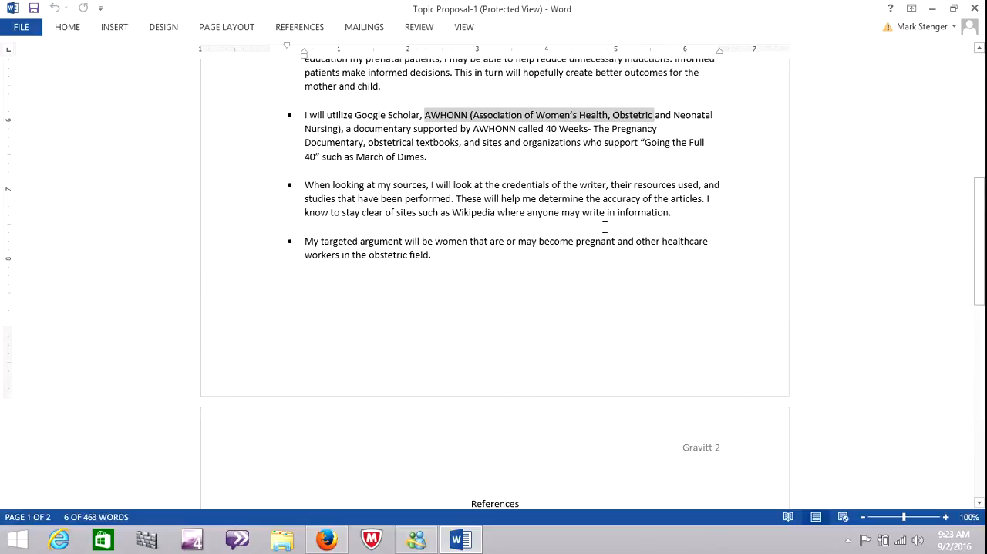
mouse_move(707, 198)
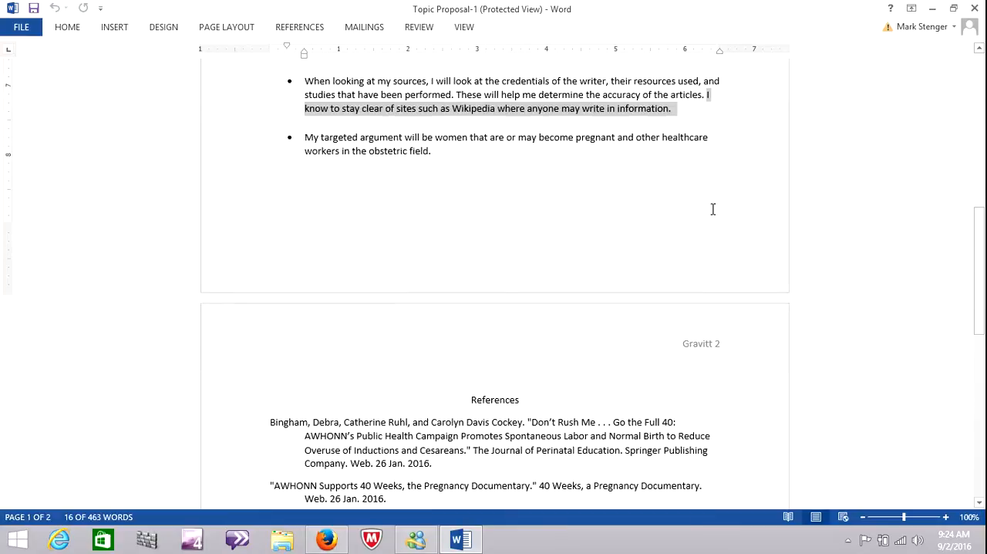
scroll(down, 3)
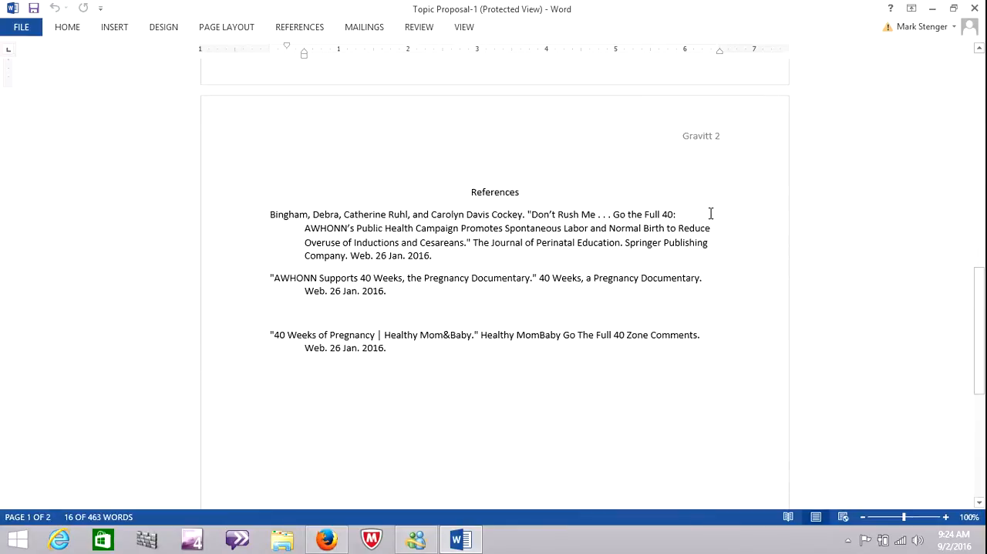
- Highlight the article title within the first reference of the sample topic proposal
double_click(494, 191)
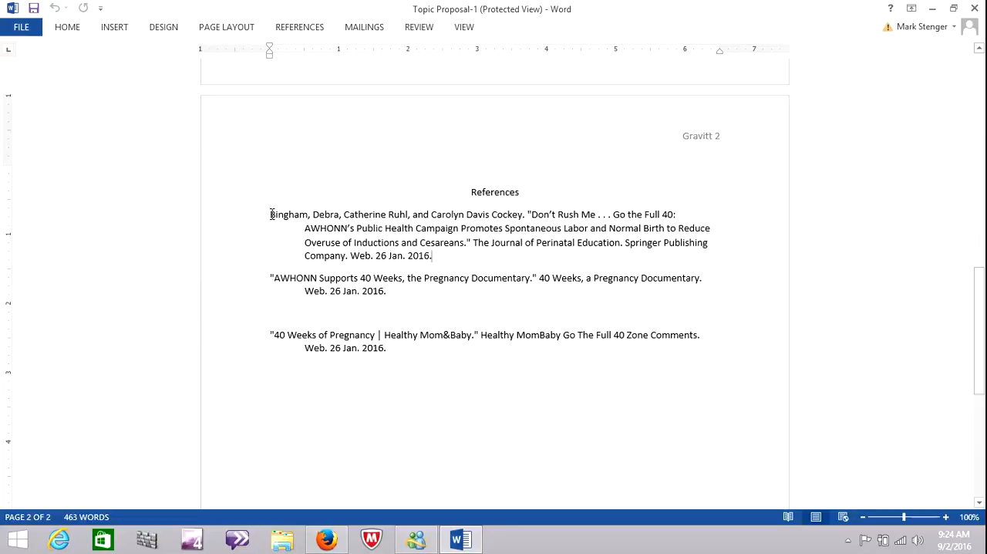
double_click(290, 215)
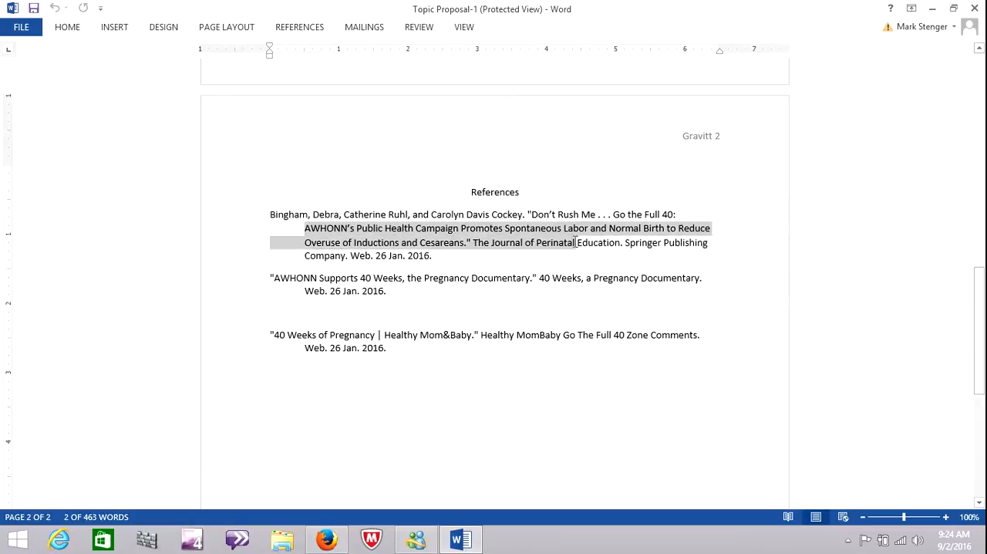
drag(574, 242, 432, 256)
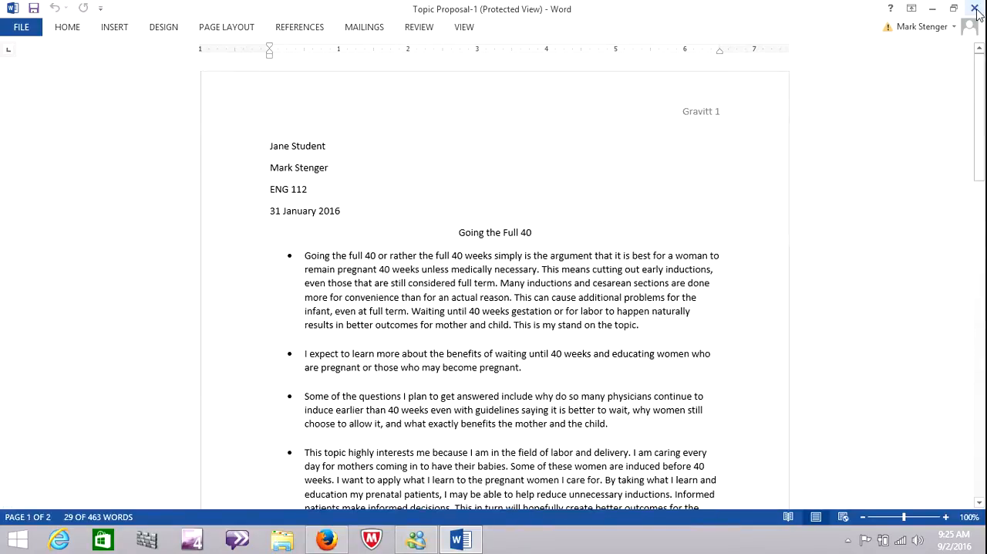
- Close the Word sample and bring up the Topic Proposal upload assignment in Blackboard
click(976, 9)
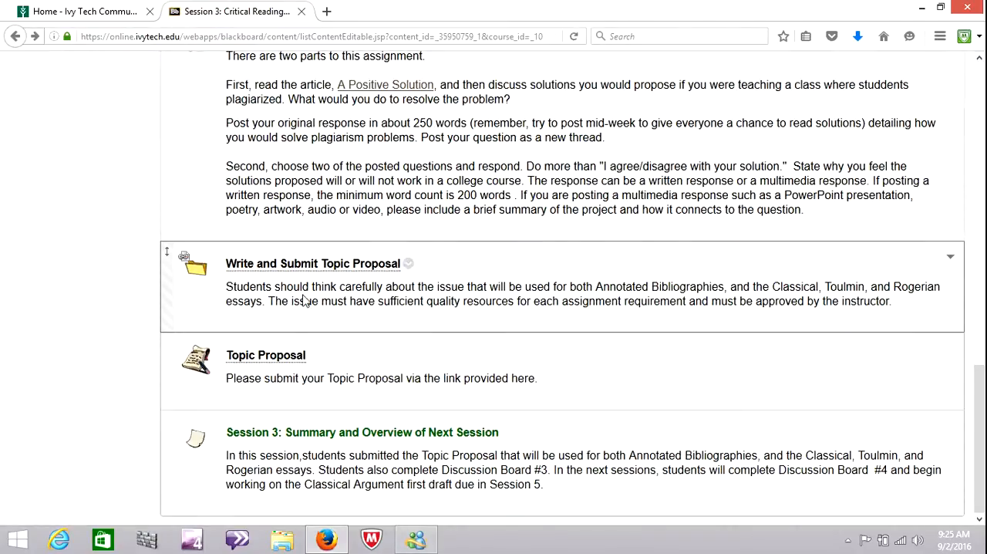
click(266, 355)
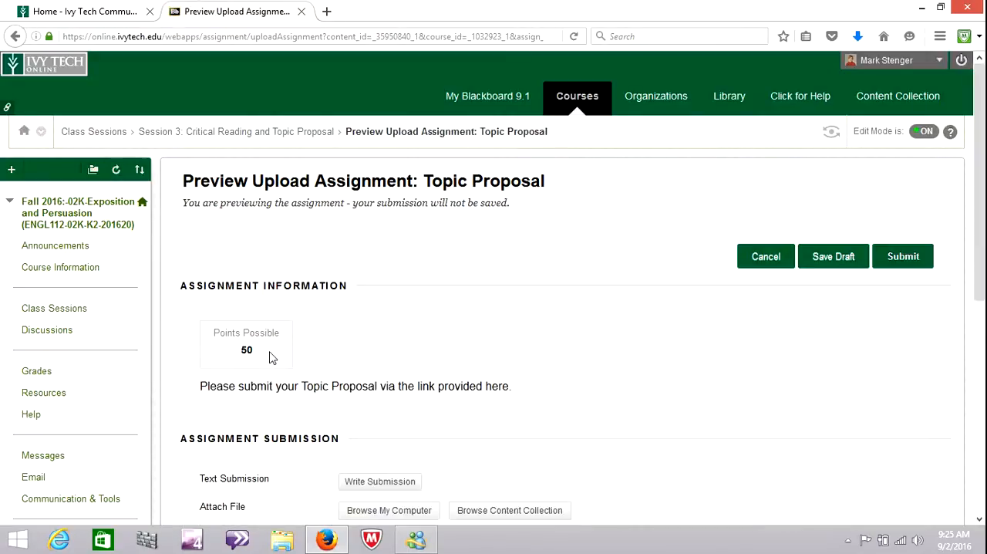
- Look over the upload page's submission area and place the cursor in the Comments editor
scroll(down, 3)
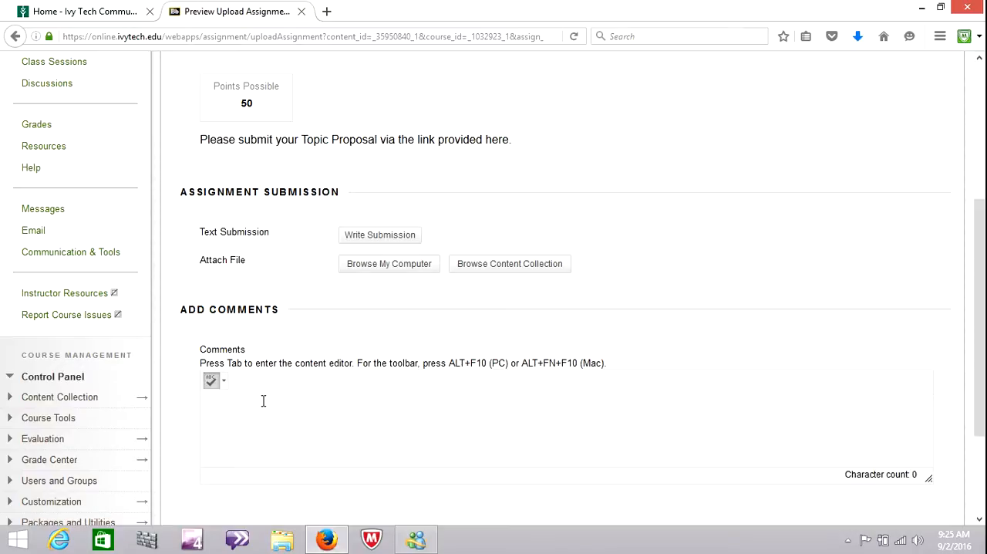
mouse_move(261, 407)
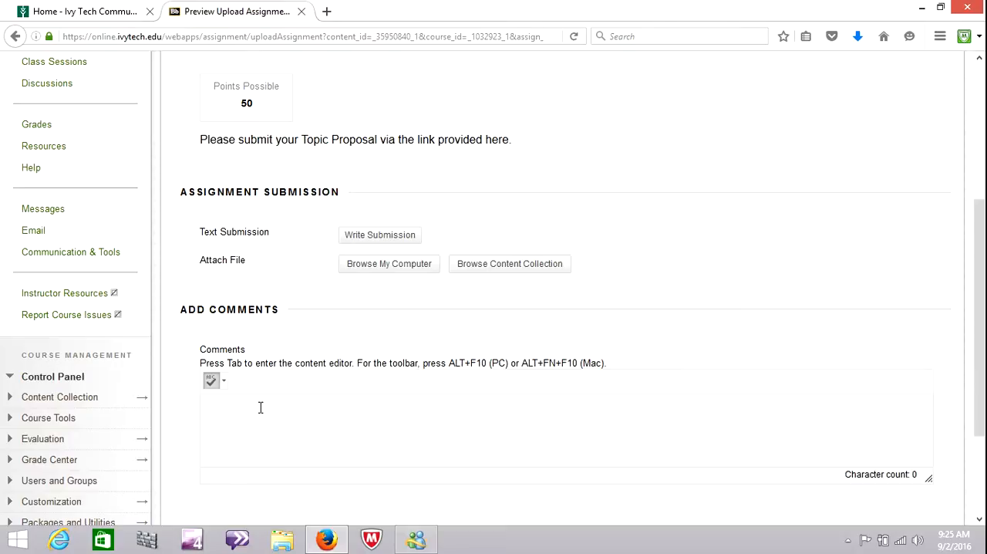
click(259, 408)
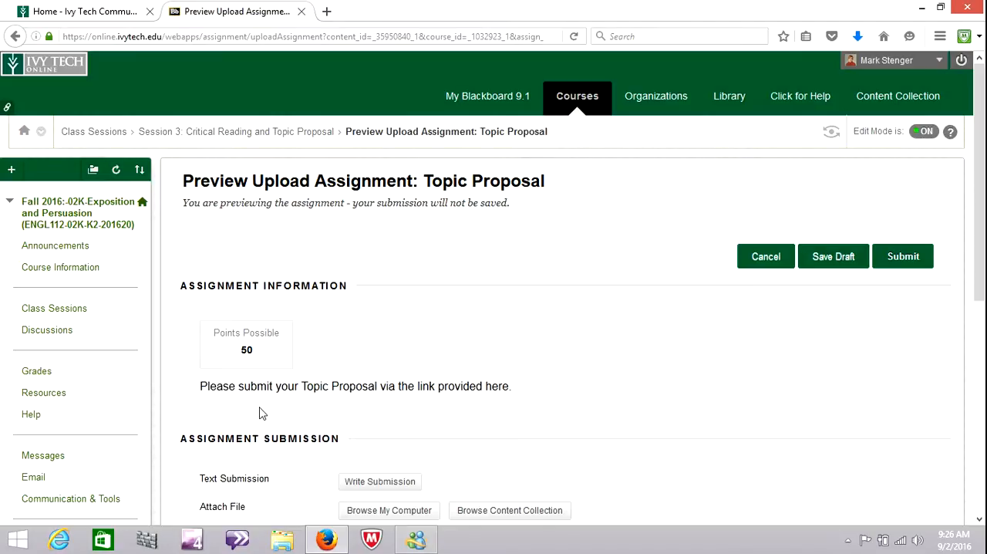
scroll(down, 3)
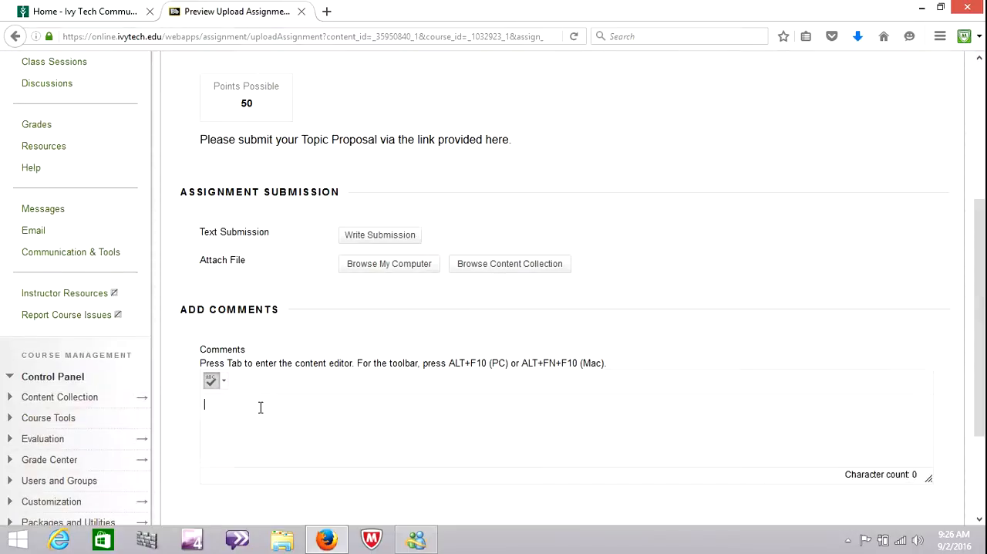
scroll(up, 3)
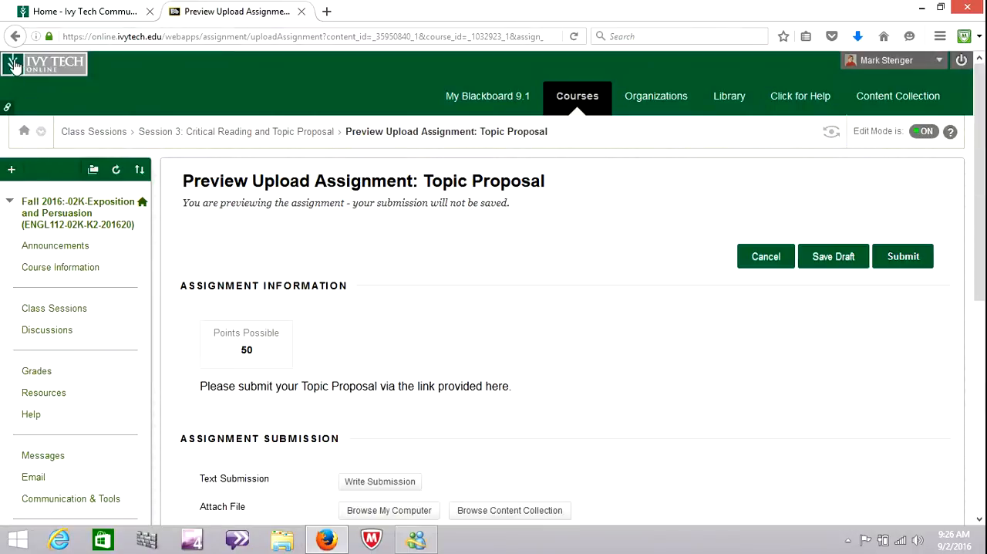
- Go back in the browser to the Session 3 content folder
click(16, 37)
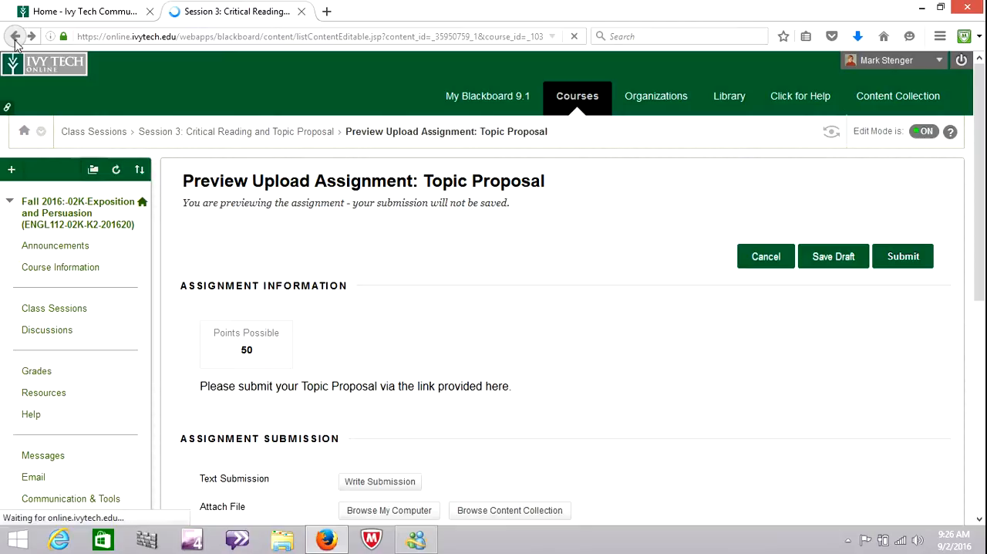
click(13, 37)
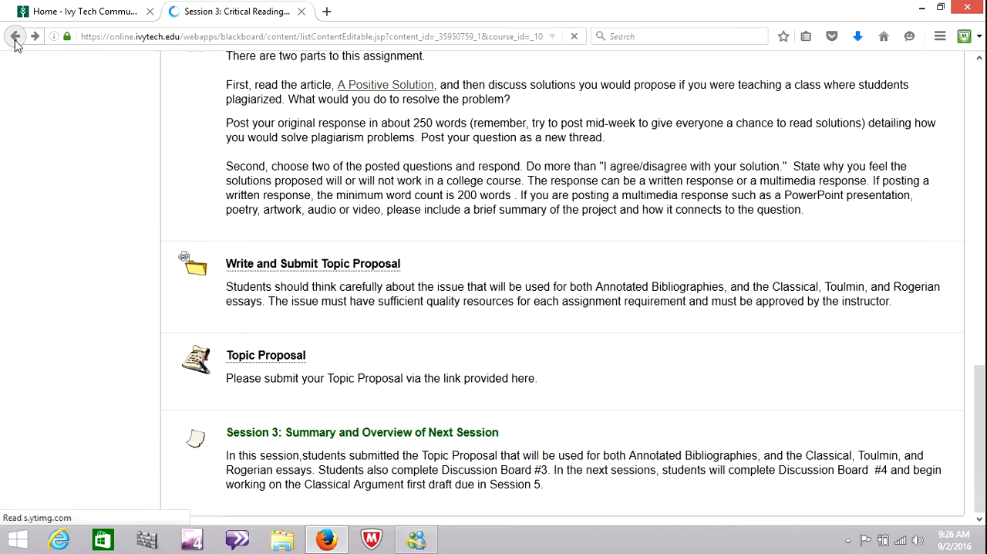